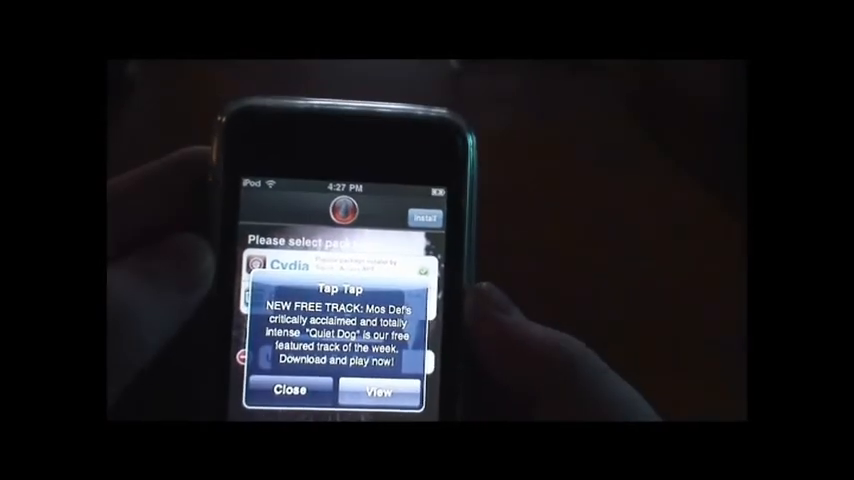
Dismiss the Tap Tap free-track alert so blackra1n resumes downloading Cydia.
left_click(289, 391)
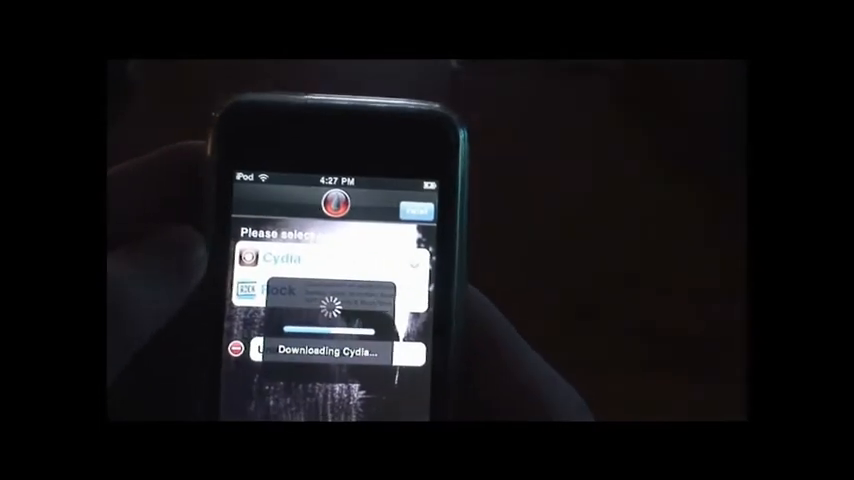